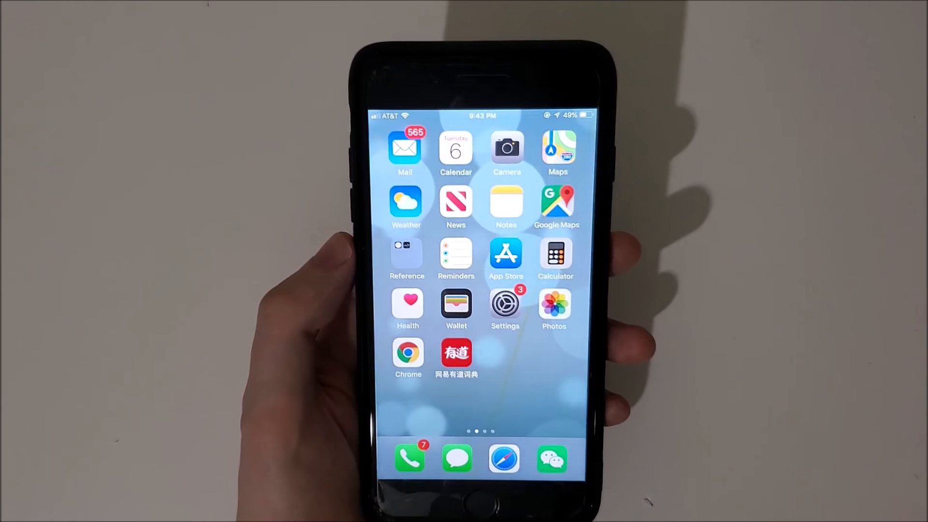
scroll(left, 3)
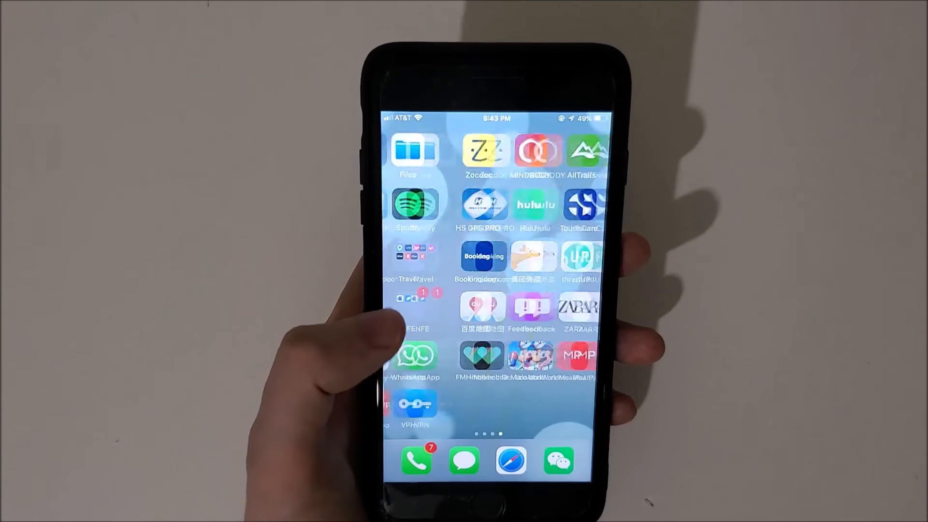